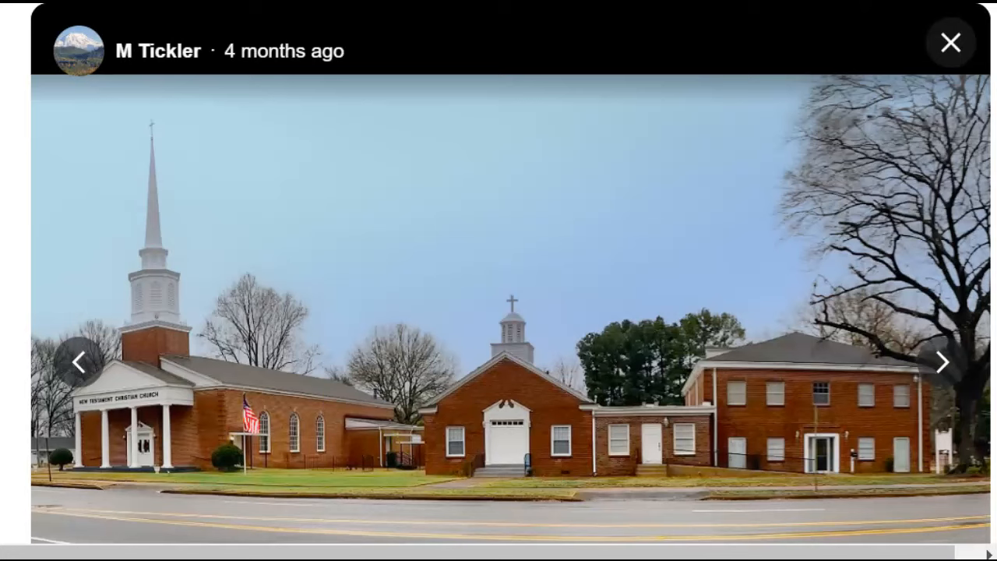
{"action": "left_click", "coordinate": [950, 42]}
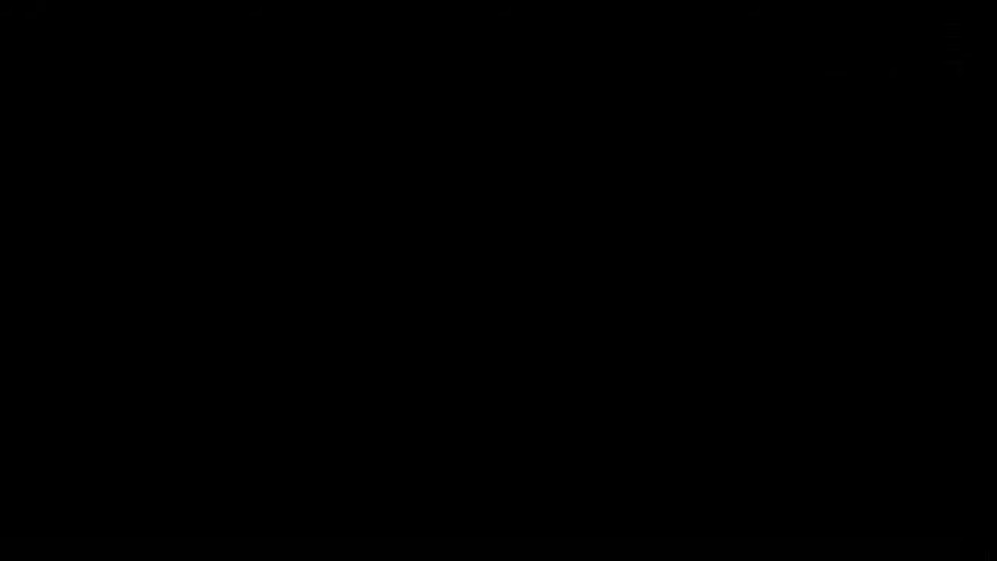